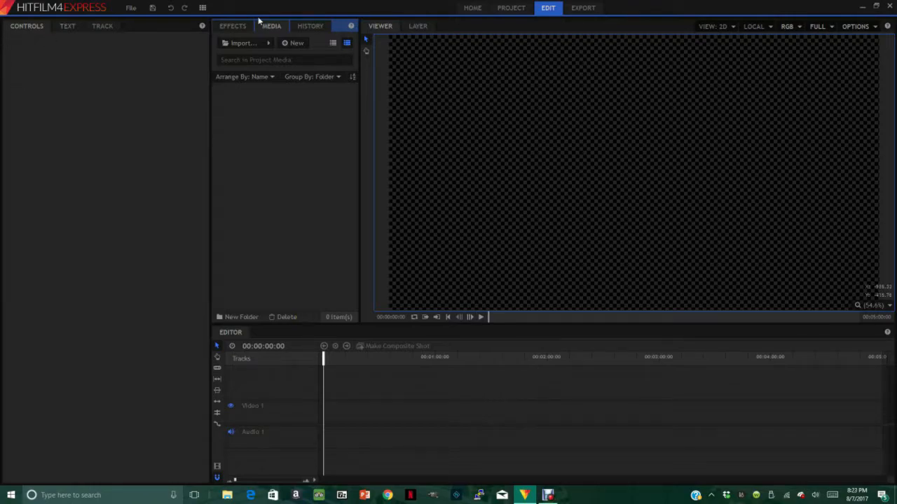
- Browse the import dialog to the 100CANON camera folder on the SDHC card
{"action": "left_click", "coordinate": [241, 42]}
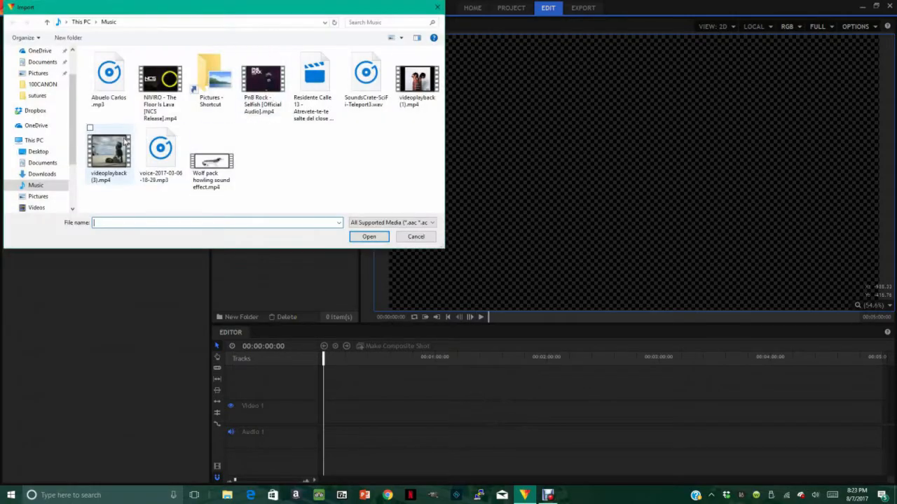
{"action": "left_click", "coordinate": [37, 197]}
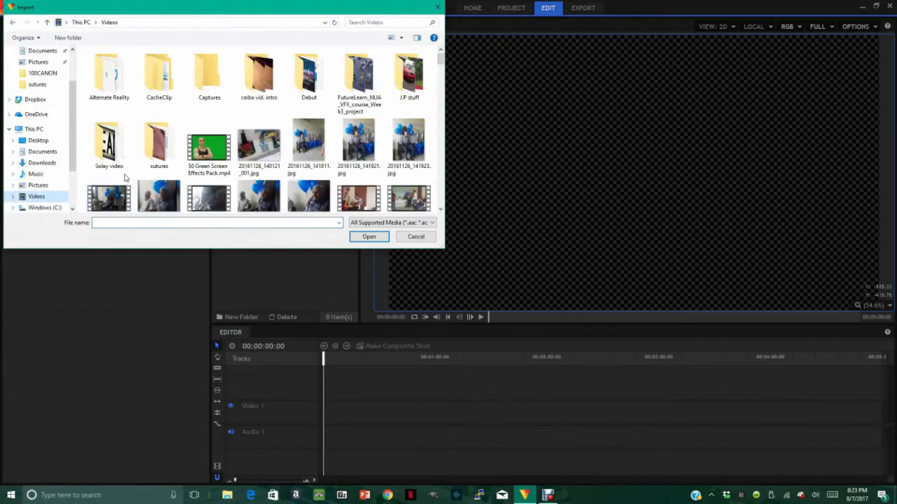
{"action": "scroll", "scroll_direction": "down", "scroll_amount": 3}
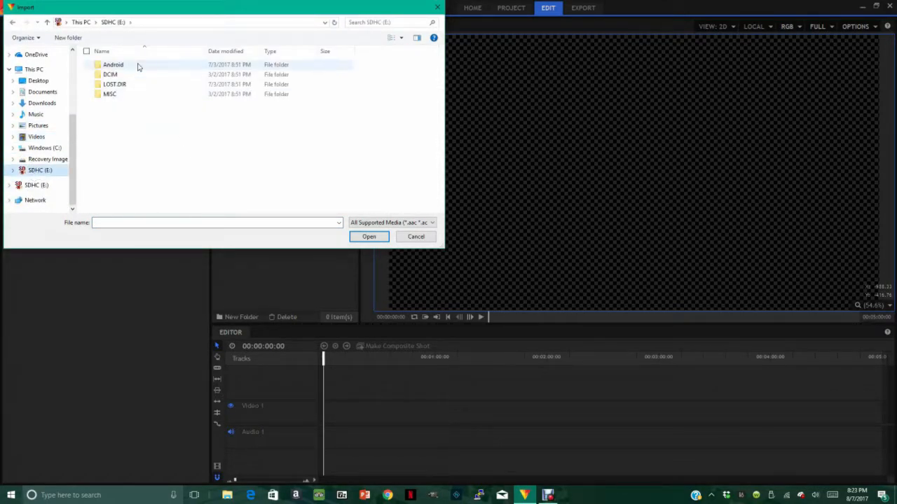
{"action": "double_click", "coordinate": [114, 74]}
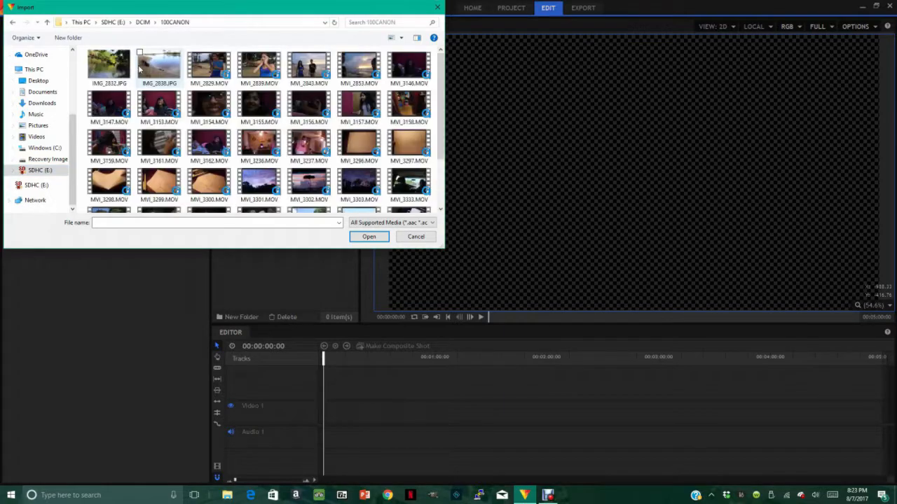
{"action": "scroll", "scroll_direction": "down", "scroll_amount": 3}
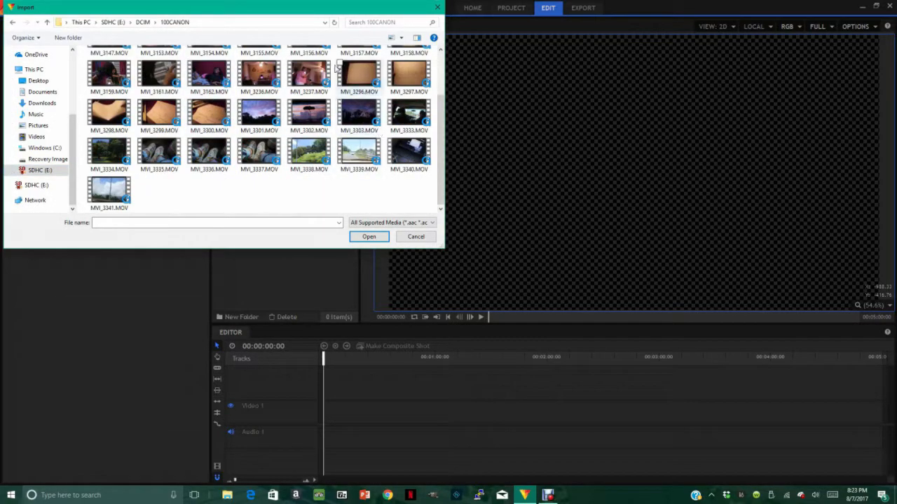
- Import MVI_3296, MVI_3297 and MVI_3298 together into the project media
{"action": "left_click", "coordinate": [361, 76]}
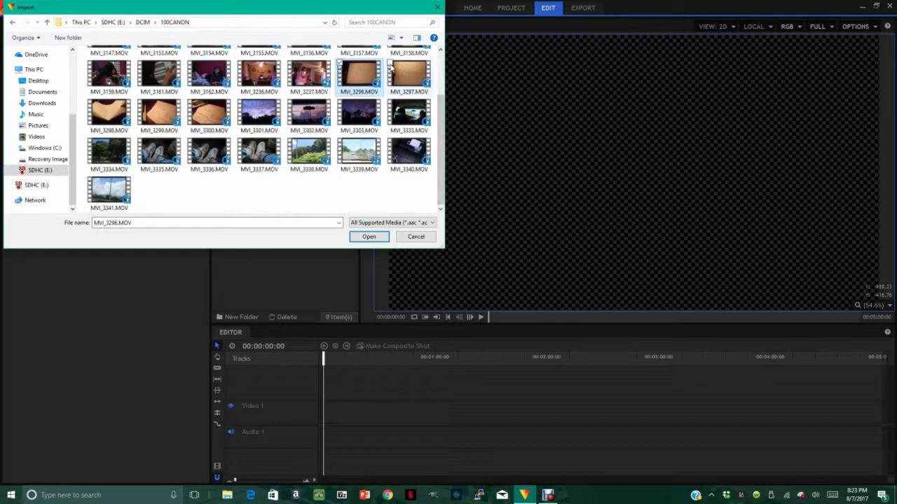
{"action": "left_click", "coordinate": [109, 112]}
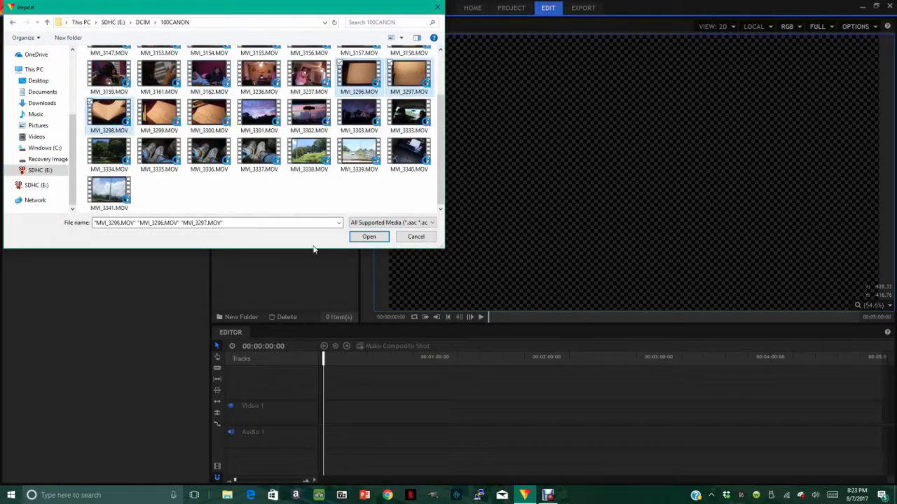
{"action": "left_click", "coordinate": [367, 235]}
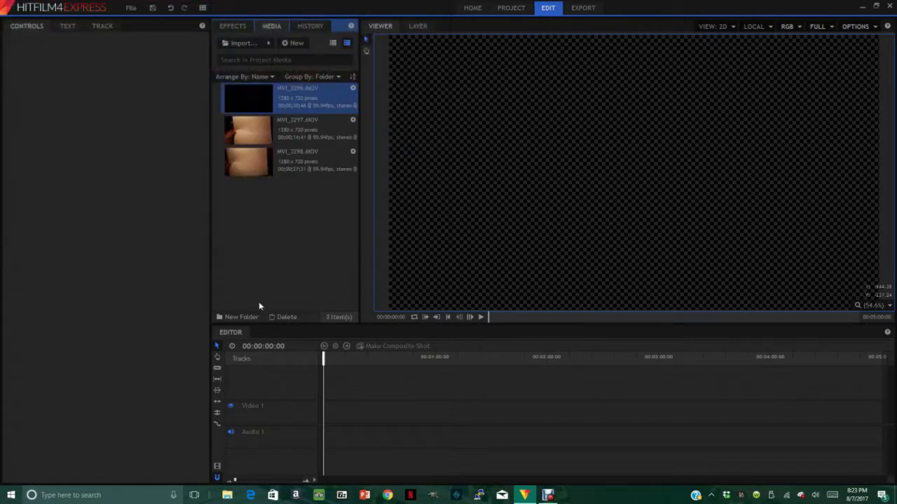
- Place MVI_3296 on Video 1 with matched sequence settings and trim its end at the shake
{"action": "left_click_drag", "start_coordinate": [247, 98], "coordinate": [365, 390]}
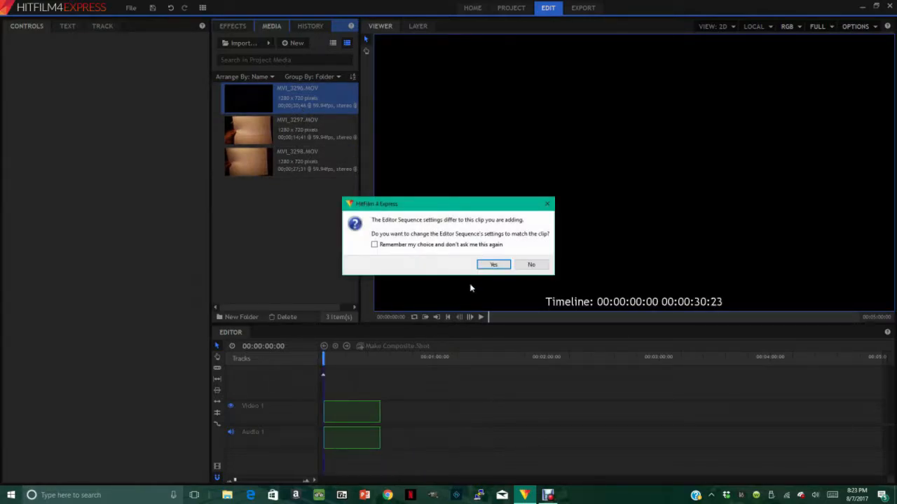
{"action": "left_click", "coordinate": [493, 263]}
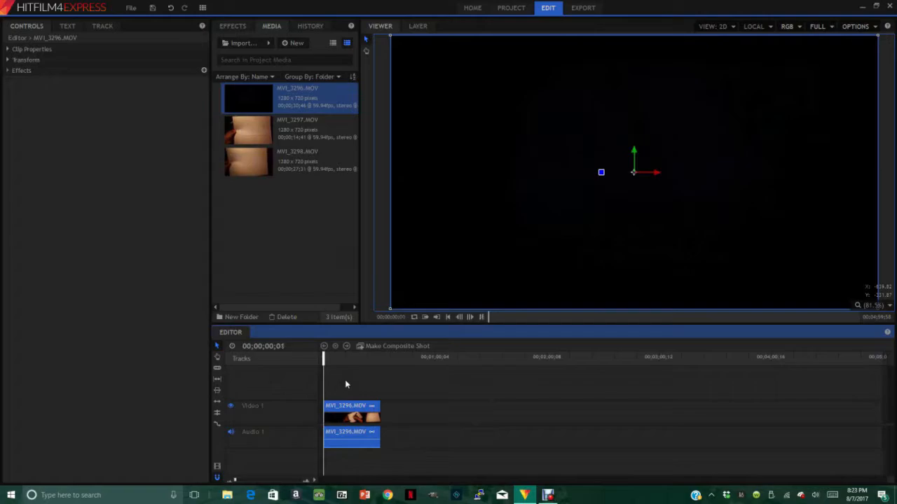
{"action": "left_click", "coordinate": [325, 357]}
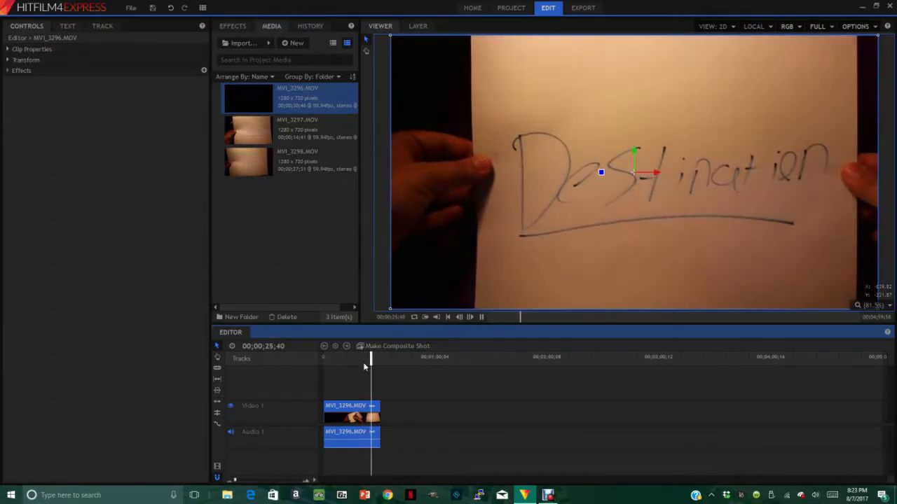
{"action": "left_click", "coordinate": [459, 316]}
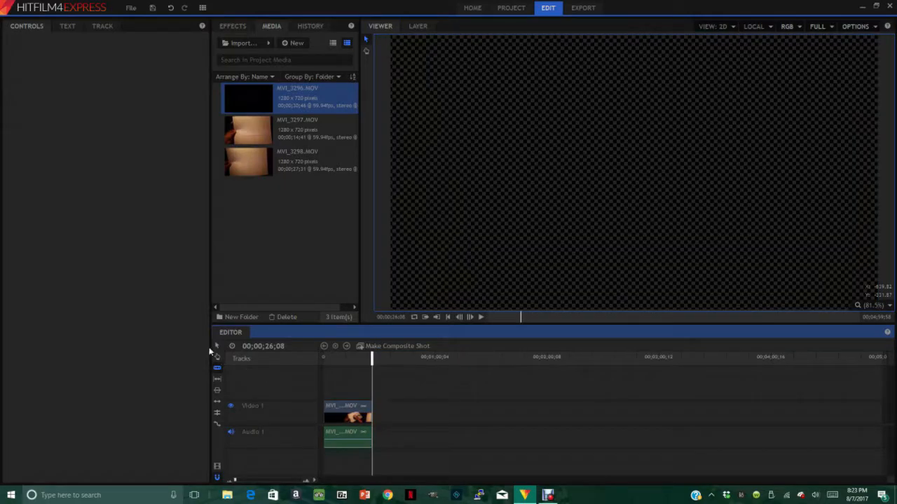
- Add MVI_3297 right after the first clip and preview the join between them
{"action": "left_click", "coordinate": [287, 129]}
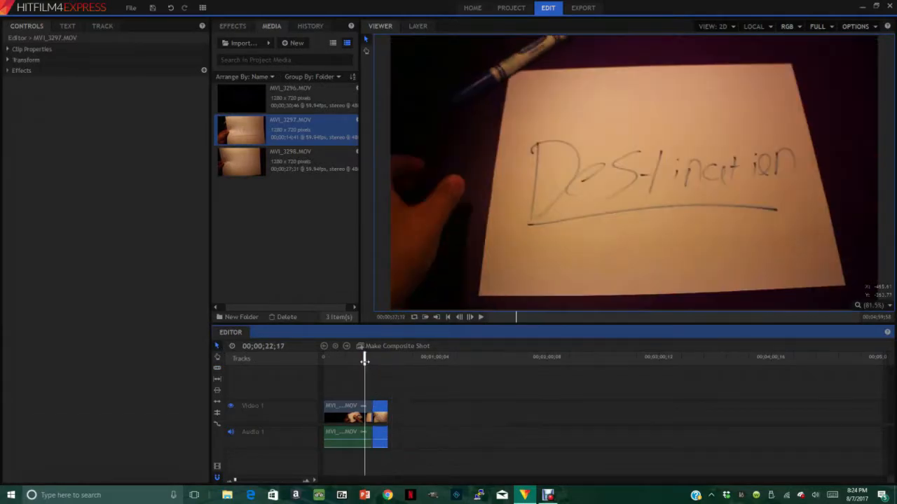
{"action": "left_click", "coordinate": [470, 316]}
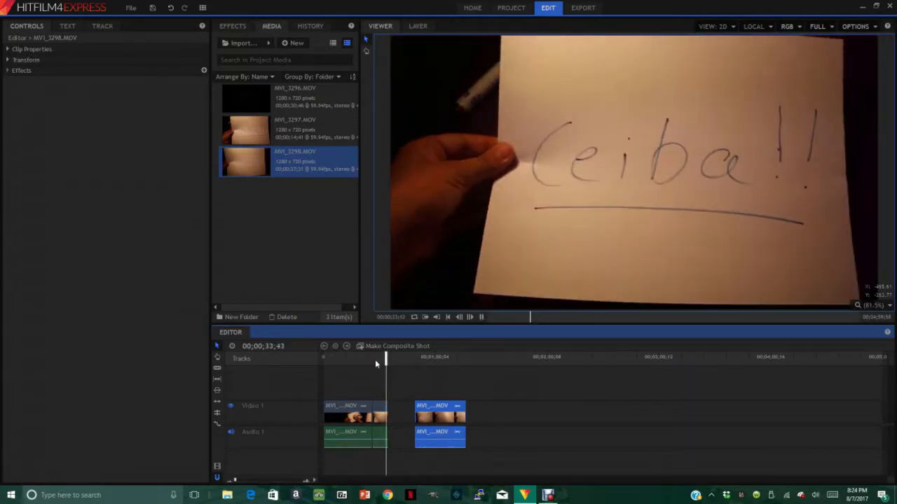
- Preview MVI_3298 and trim the clips at their shake points with Slice/Delete
{"action": "left_click", "coordinate": [375, 358]}
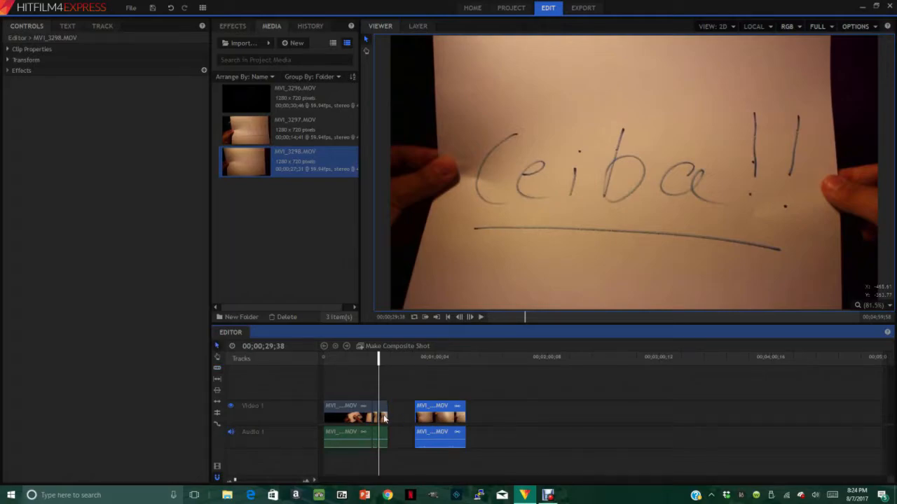
{"action": "right_click", "coordinate": [378, 414]}
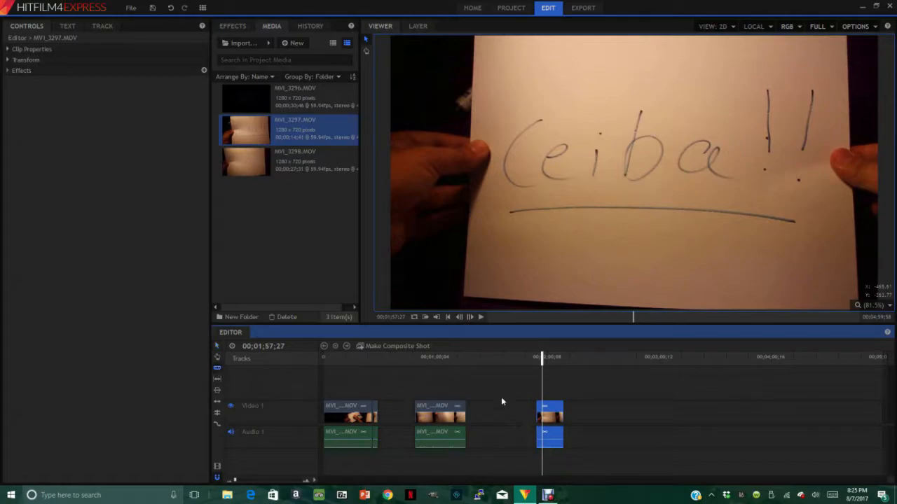
{"action": "right_click", "coordinate": [549, 418]}
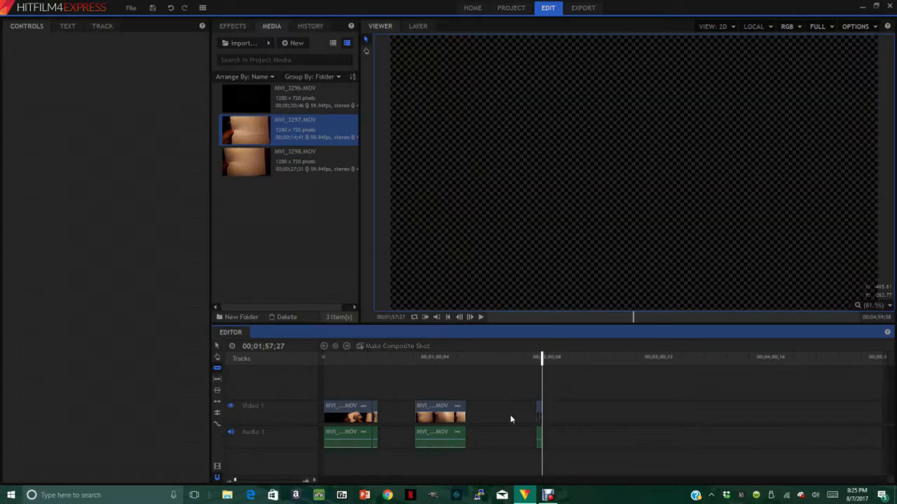
- Arrange the sliced MVI_3297 and MVI_3298 pieces consecutively on Video 1
{"action": "left_click", "coordinate": [171, 8]}
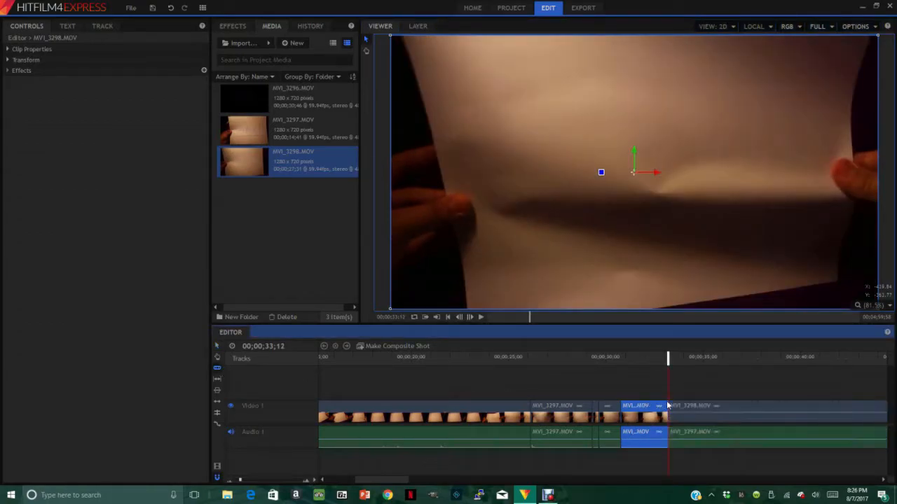
- Paste another MVI_3298 copy directly after the last clip on Video 1
{"action": "right_click", "coordinate": [639, 406]}
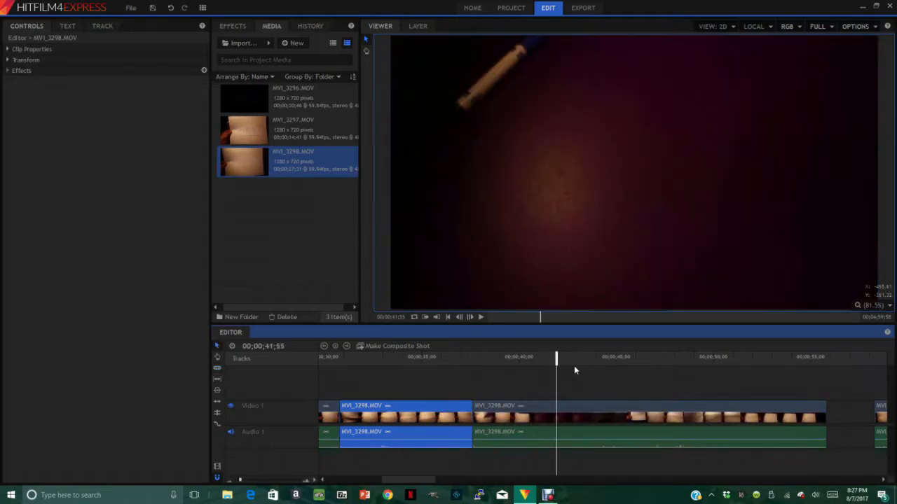
- Locate the Intro sign in MVI_3298 and trim the clip's tail after it
{"action": "left_click", "coordinate": [471, 316]}
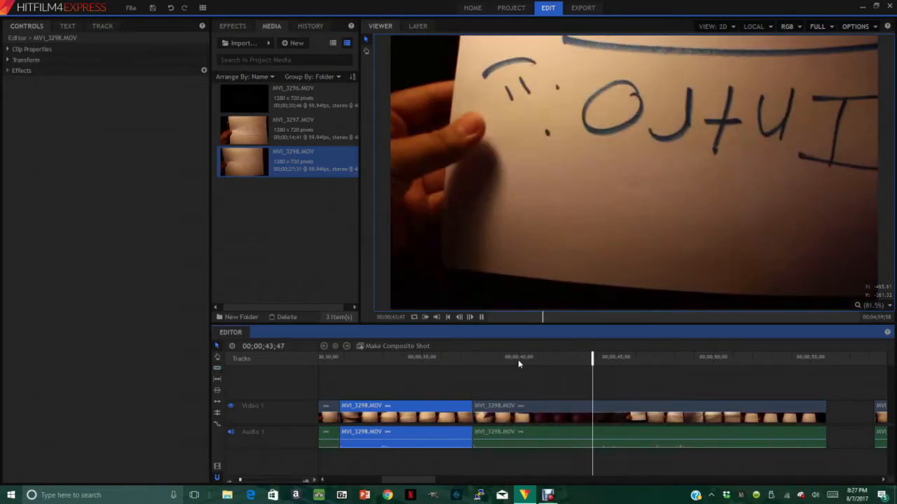
{"action": "left_click_drag", "start_coordinate": [591, 357], "coordinate": [633, 357]}
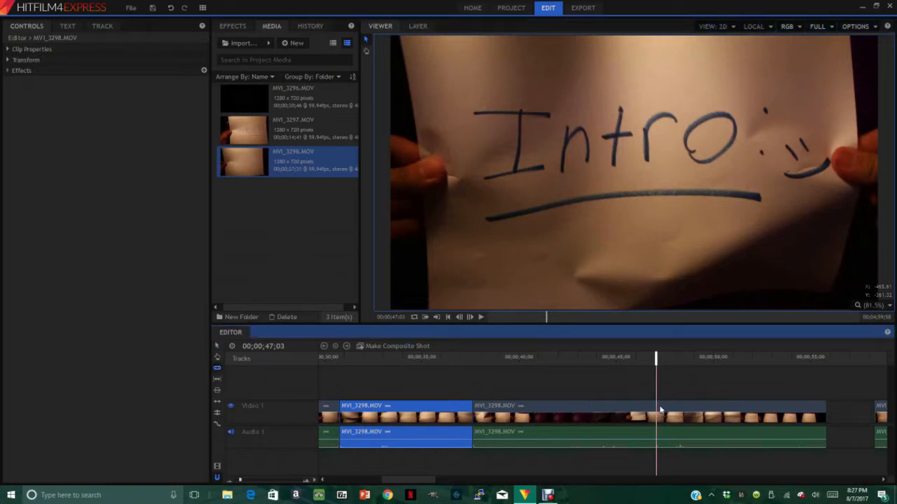
{"action": "left_click", "coordinate": [563, 409]}
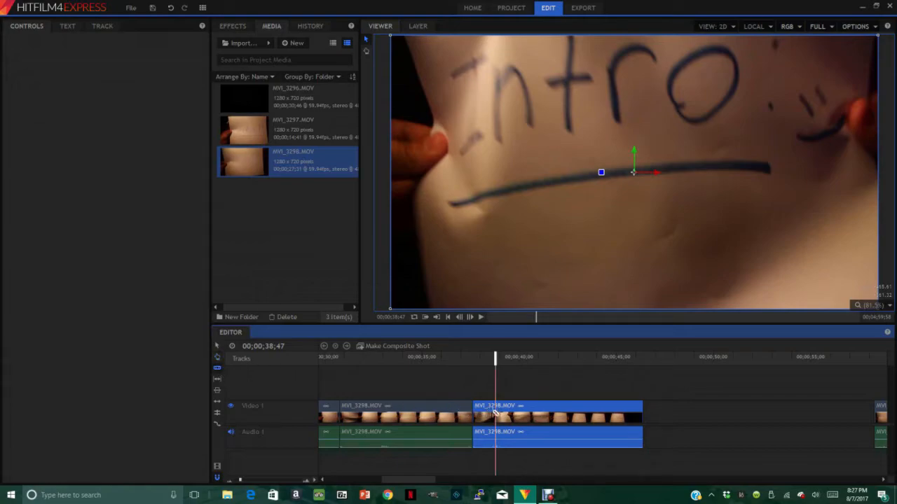
{"action": "right_click", "coordinate": [493, 413]}
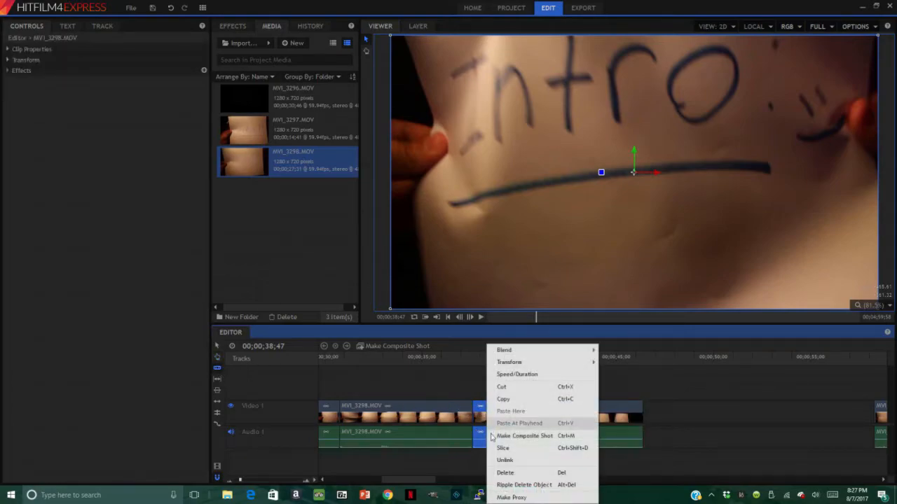